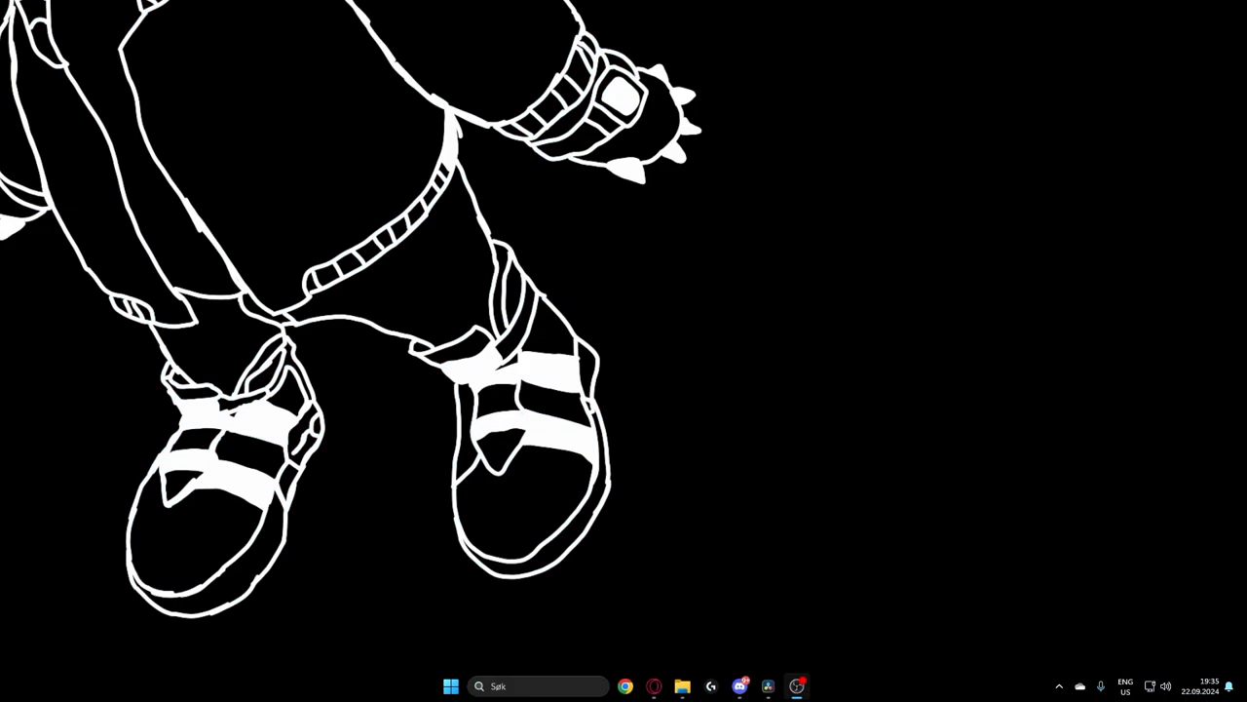
pyautogui.moveTo(662, 669)
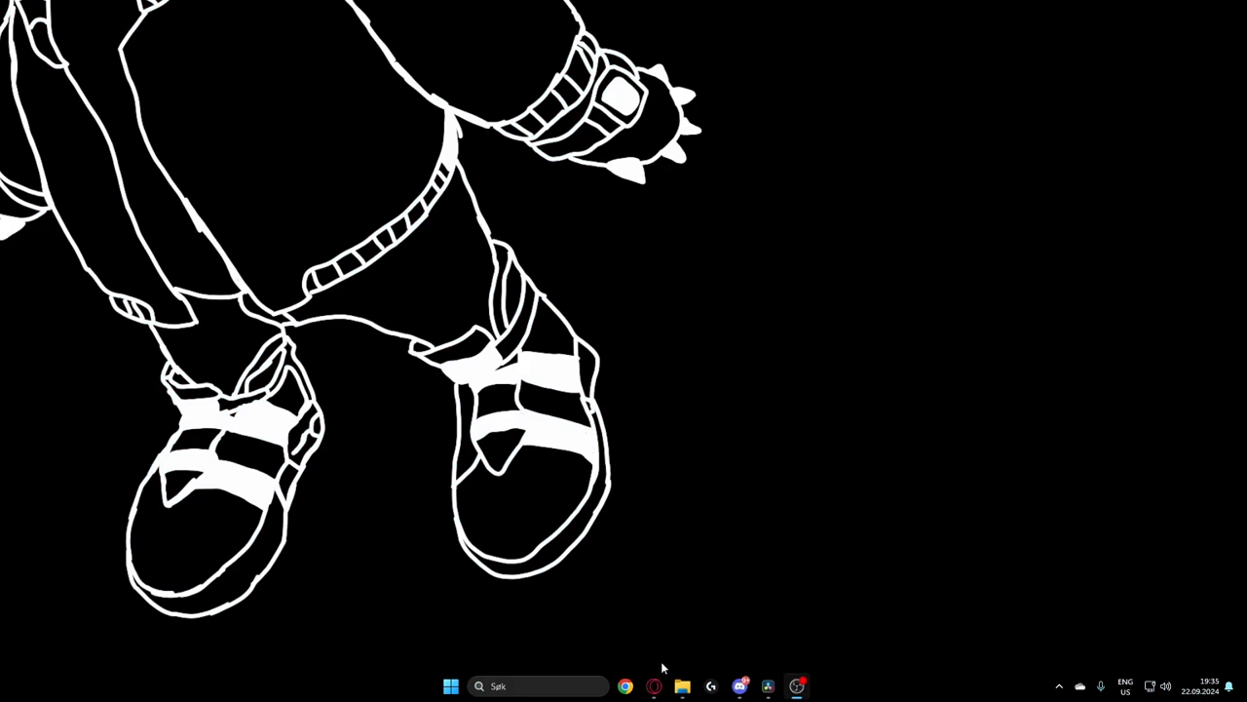
# - Launch Bloxstrap-v2.7.0.exe from the desktop so the Bloxstrap Menu opens
pyautogui.click(625, 686)
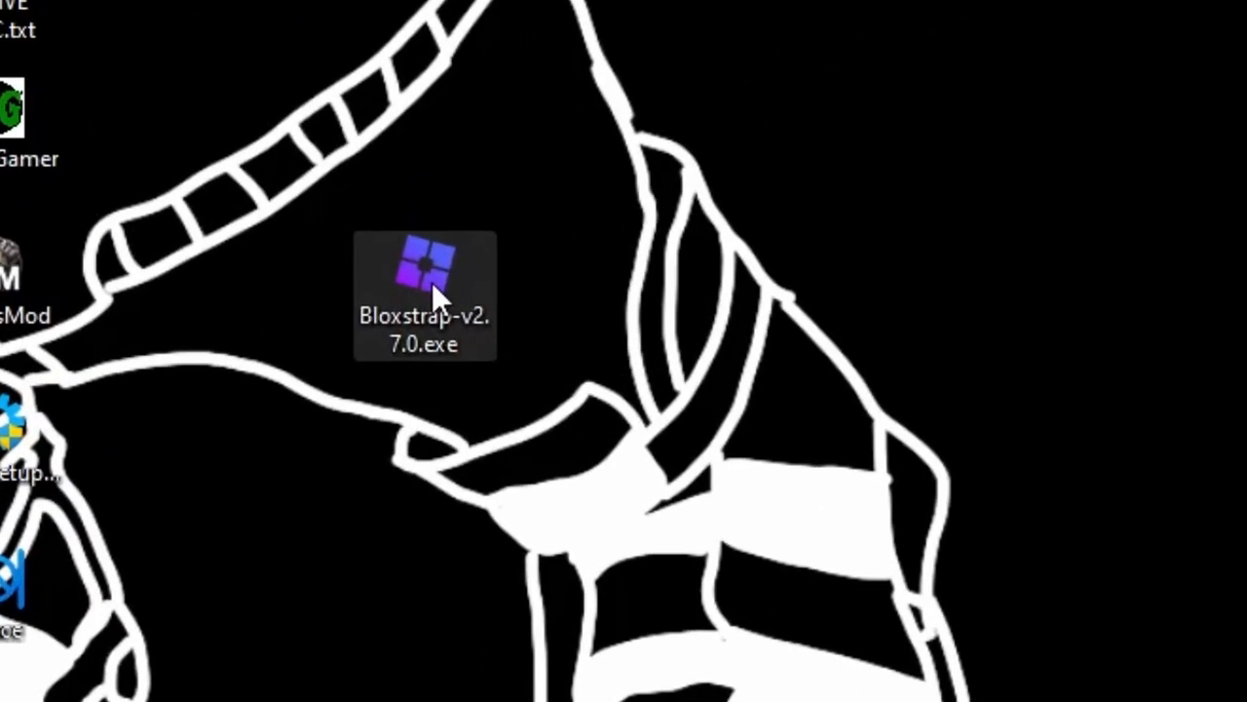
pyautogui.doubleClick(425, 269)
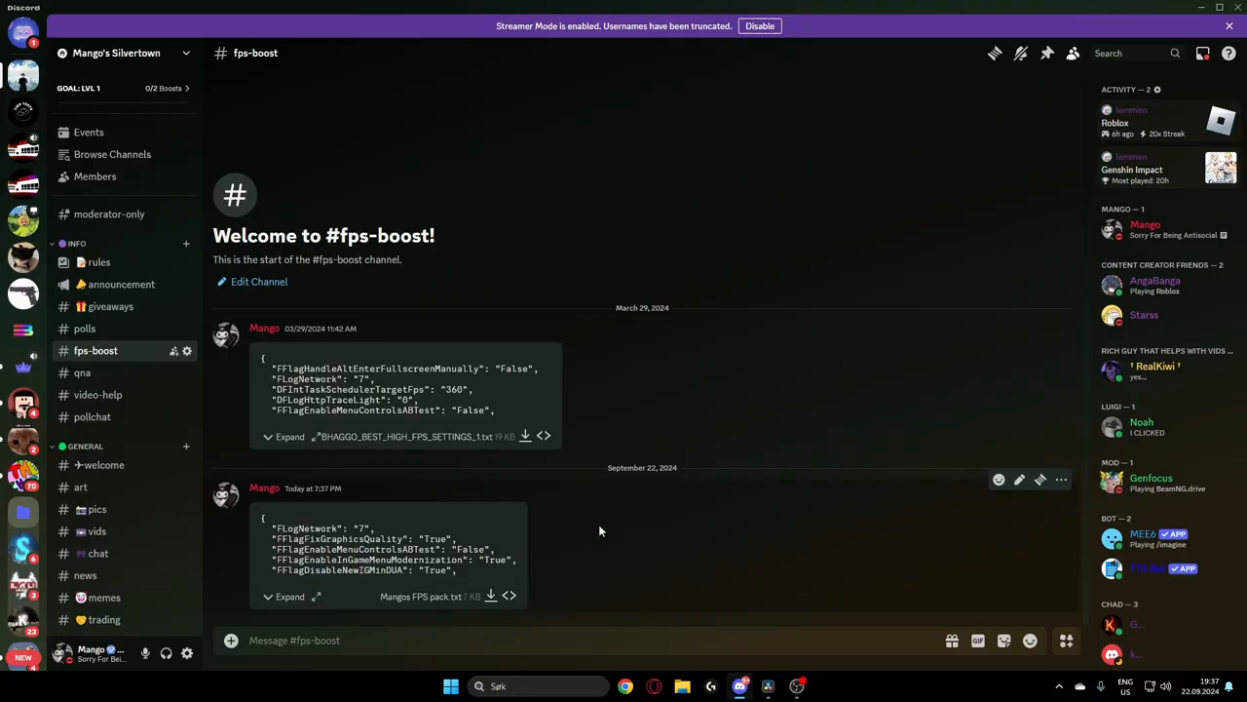
pyautogui.click(451, 687)
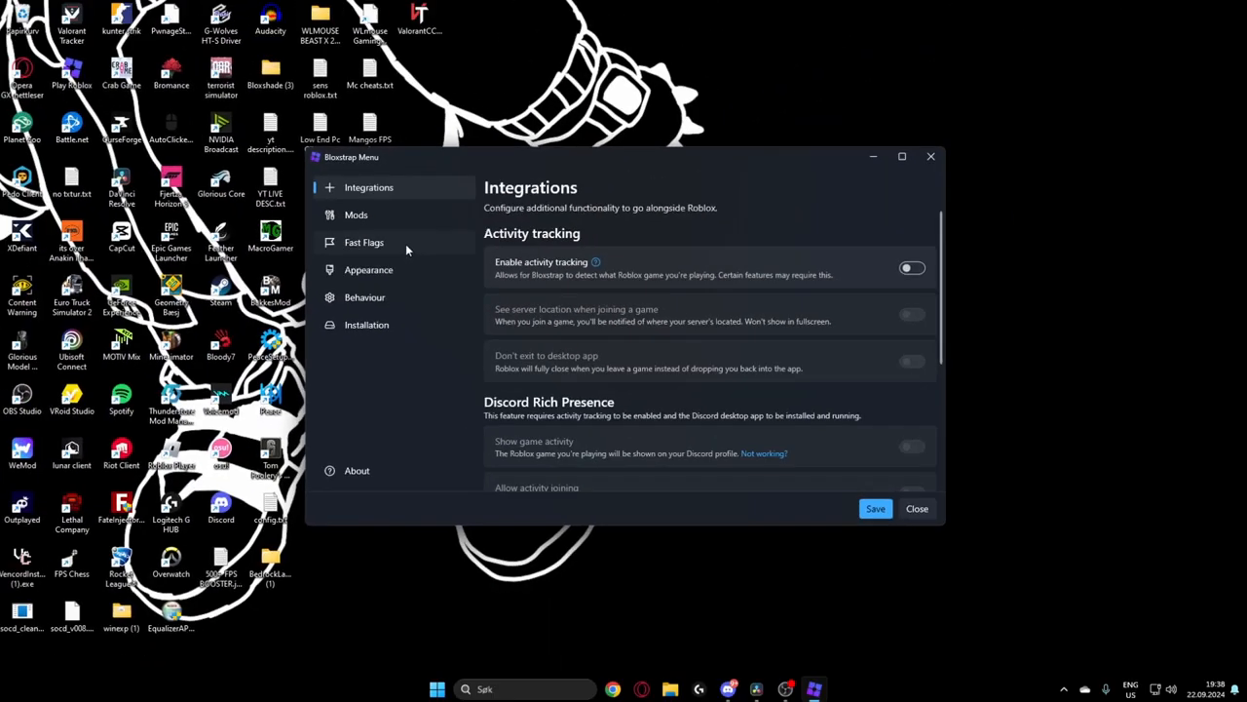
# - Go to Fast Flags, enter the Fast Flag Editor and start adding new flags
pyautogui.click(363, 242)
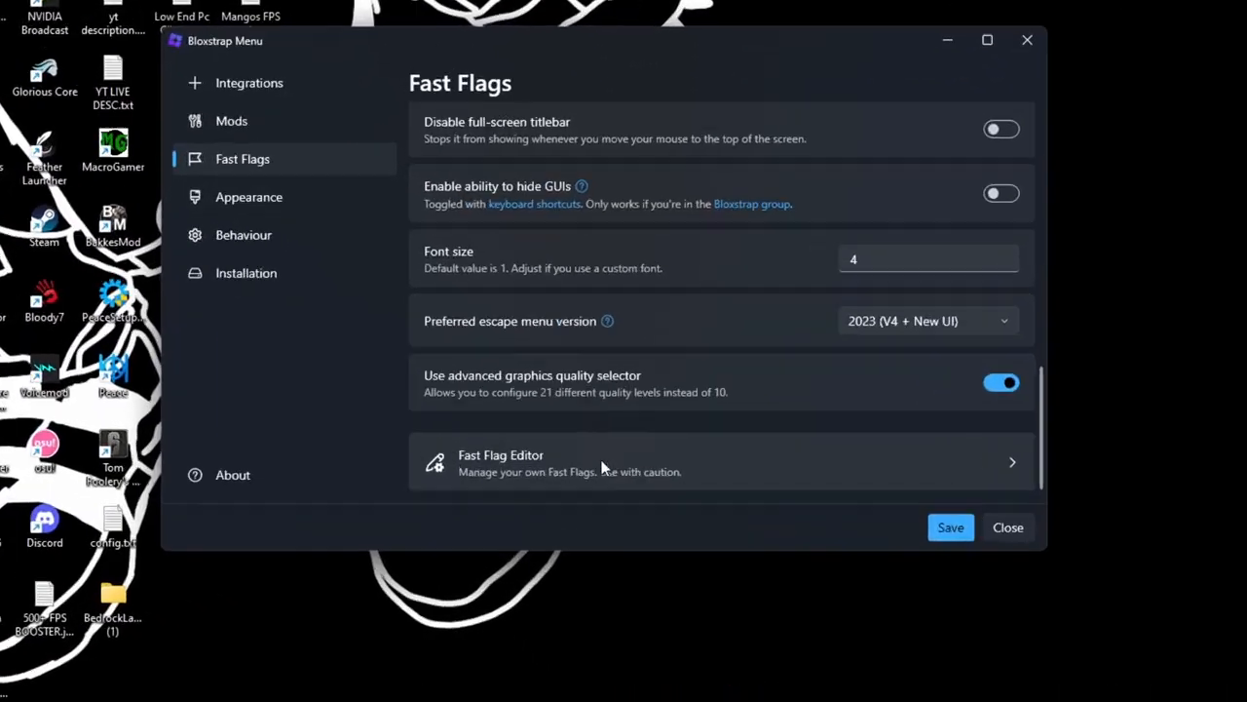
pyautogui.click(499, 460)
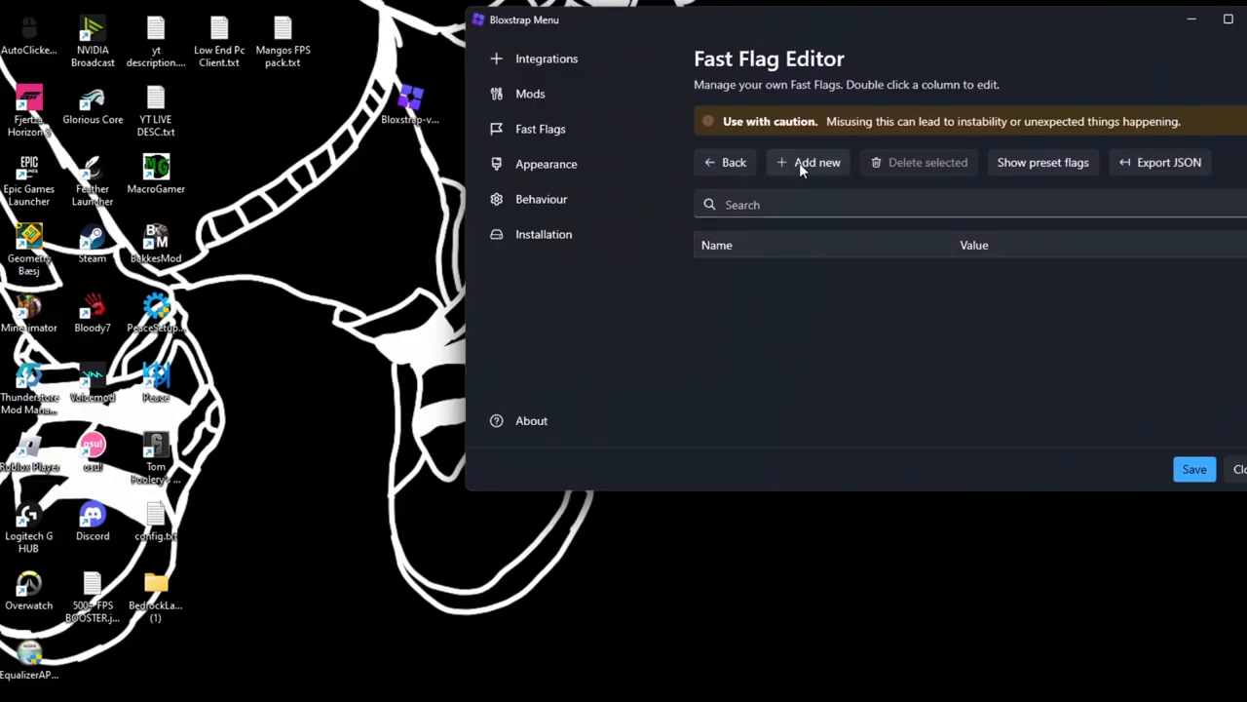
pyautogui.click(816, 162)
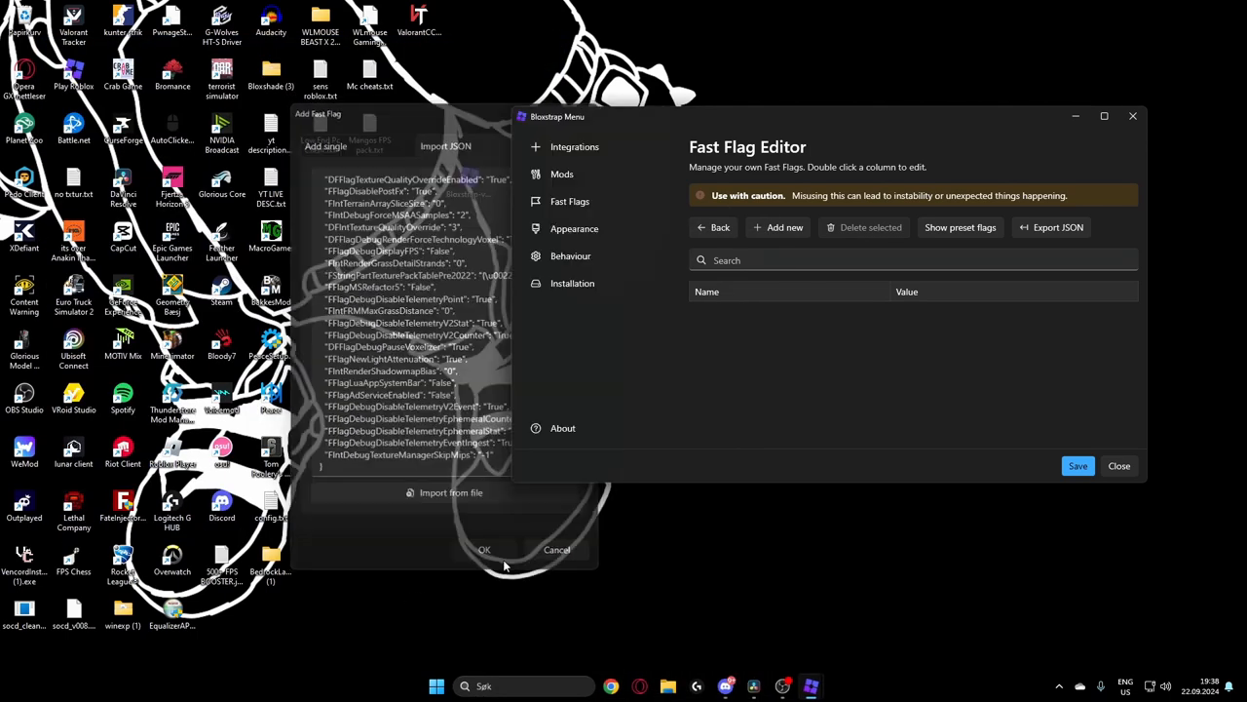
# - Import the pasted FPS pack flag JSON, overwriting conflicting existing values
pyautogui.click(483, 550)
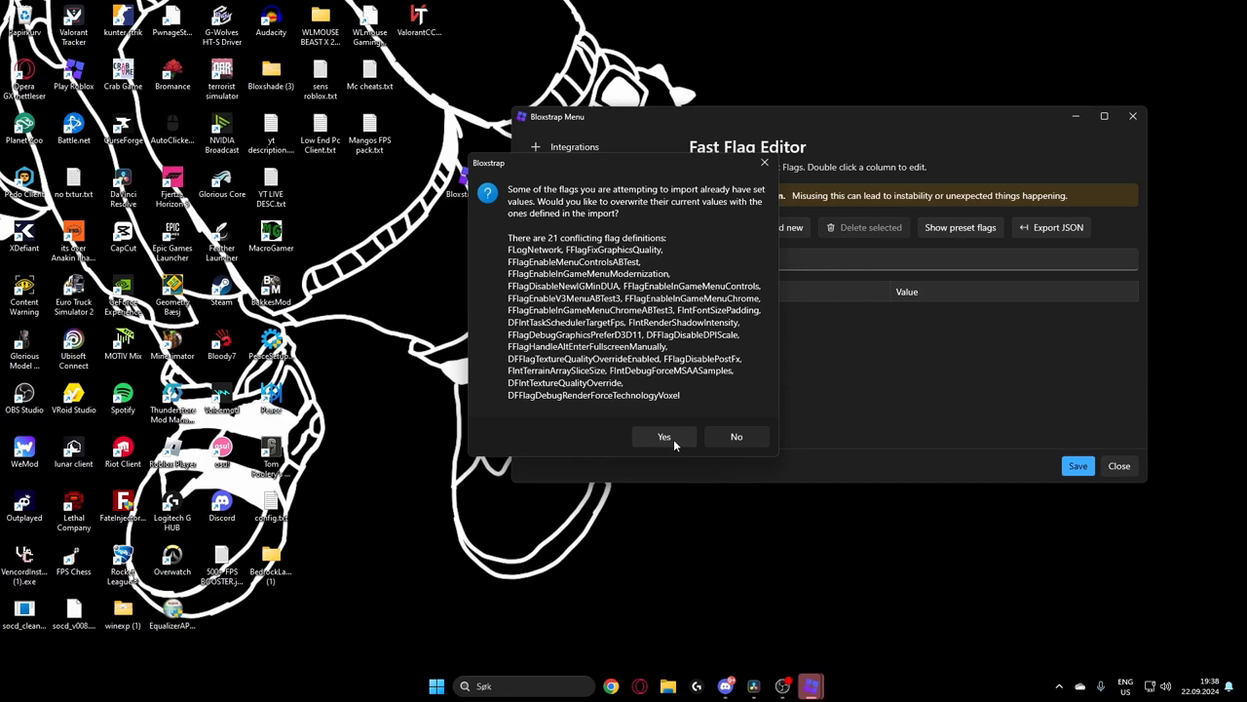
pyautogui.click(663, 437)
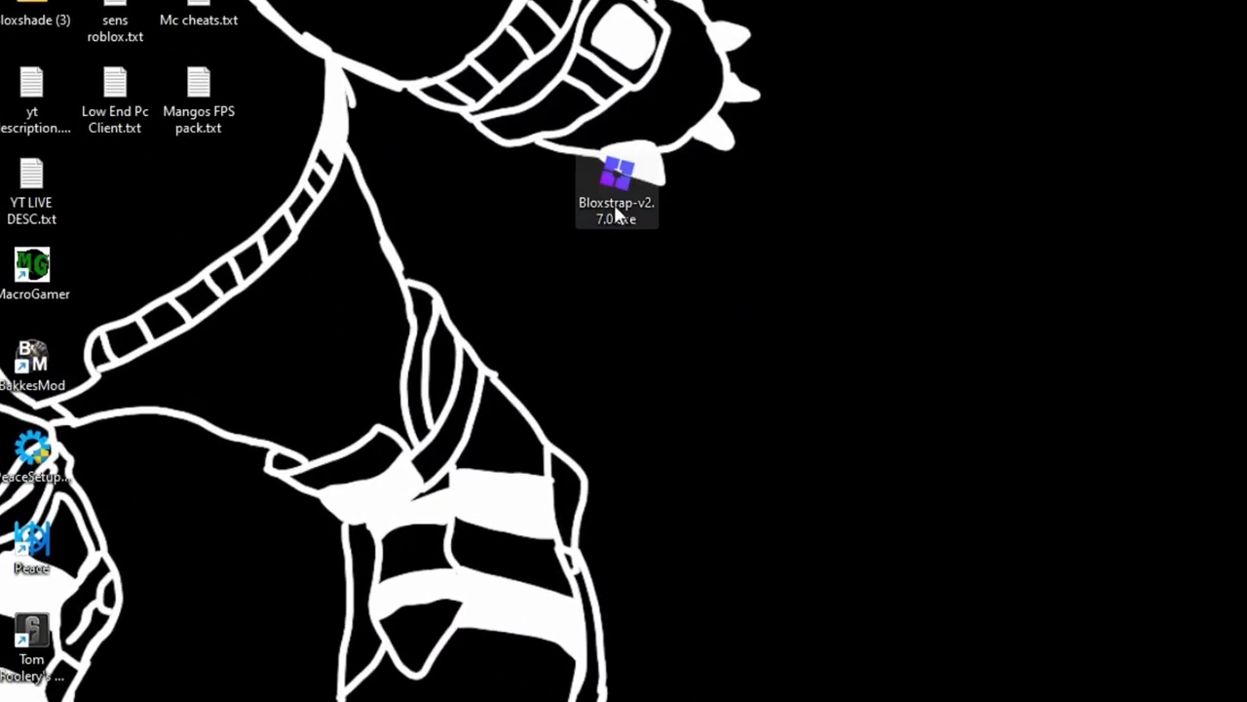
# - Relaunch the Bloxstrap executable and bring up the Windows search panel
pyautogui.doubleClick(616, 172)
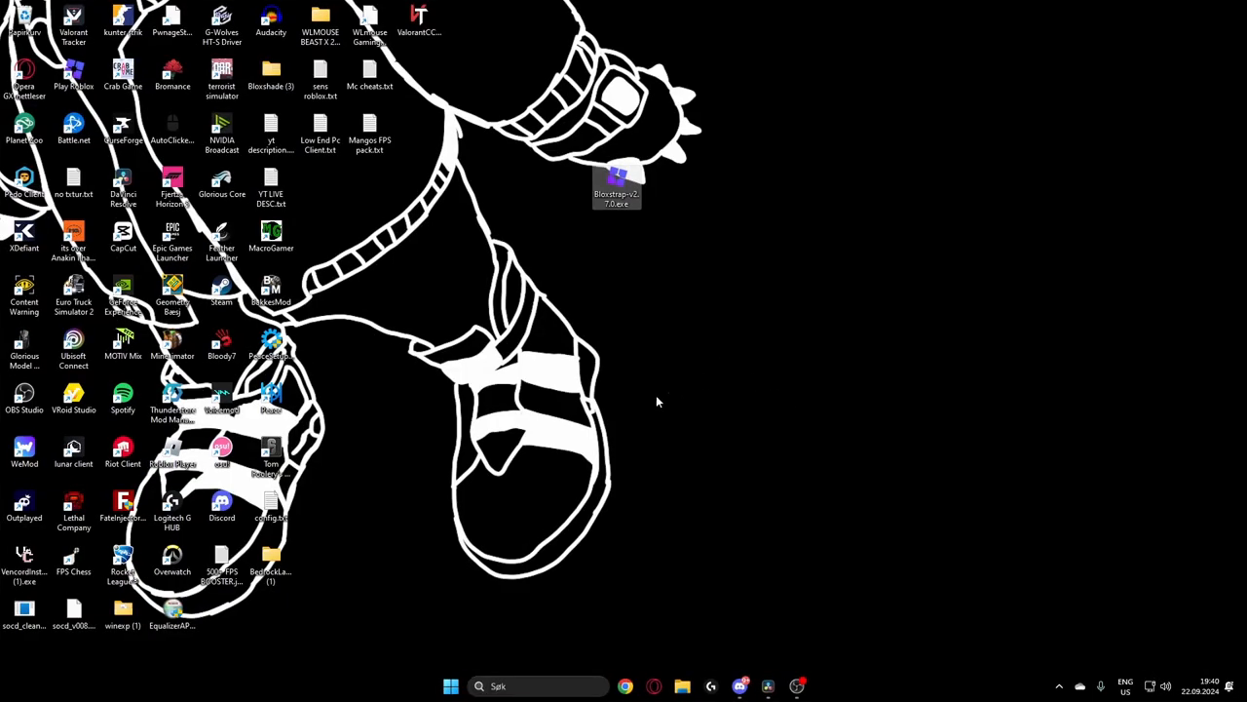
pyautogui.moveTo(760, 381)
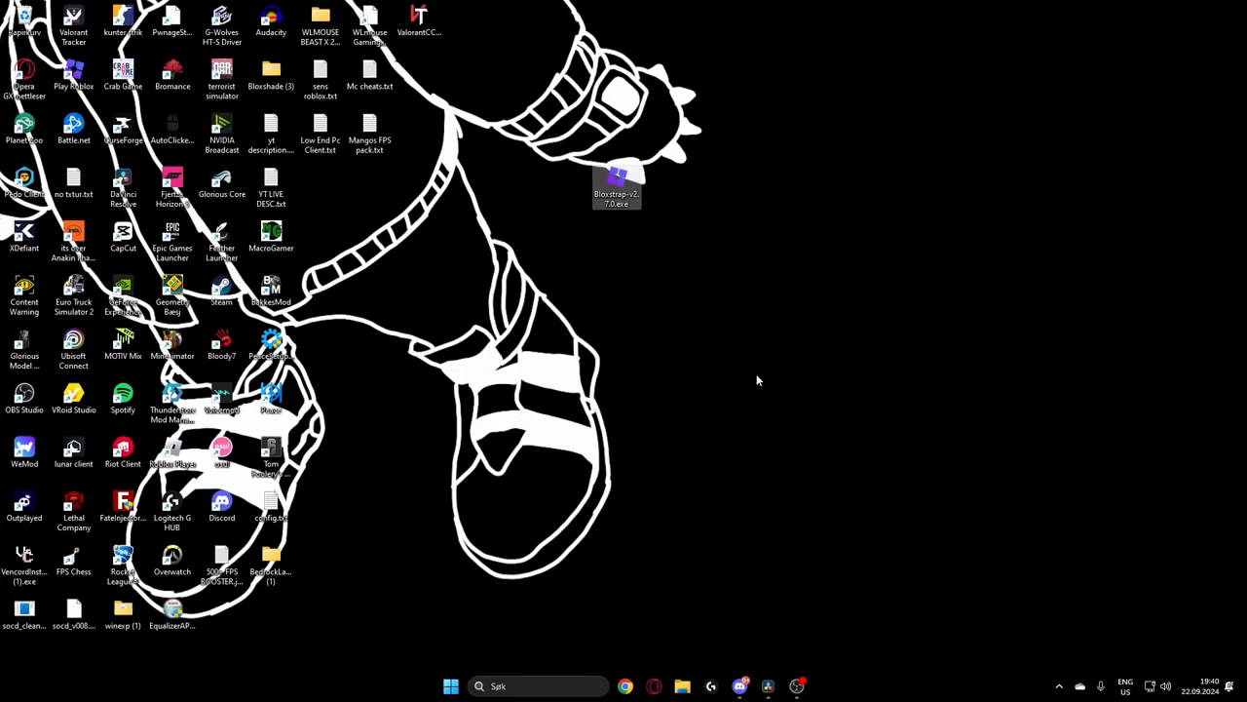
pyautogui.click(542, 686)
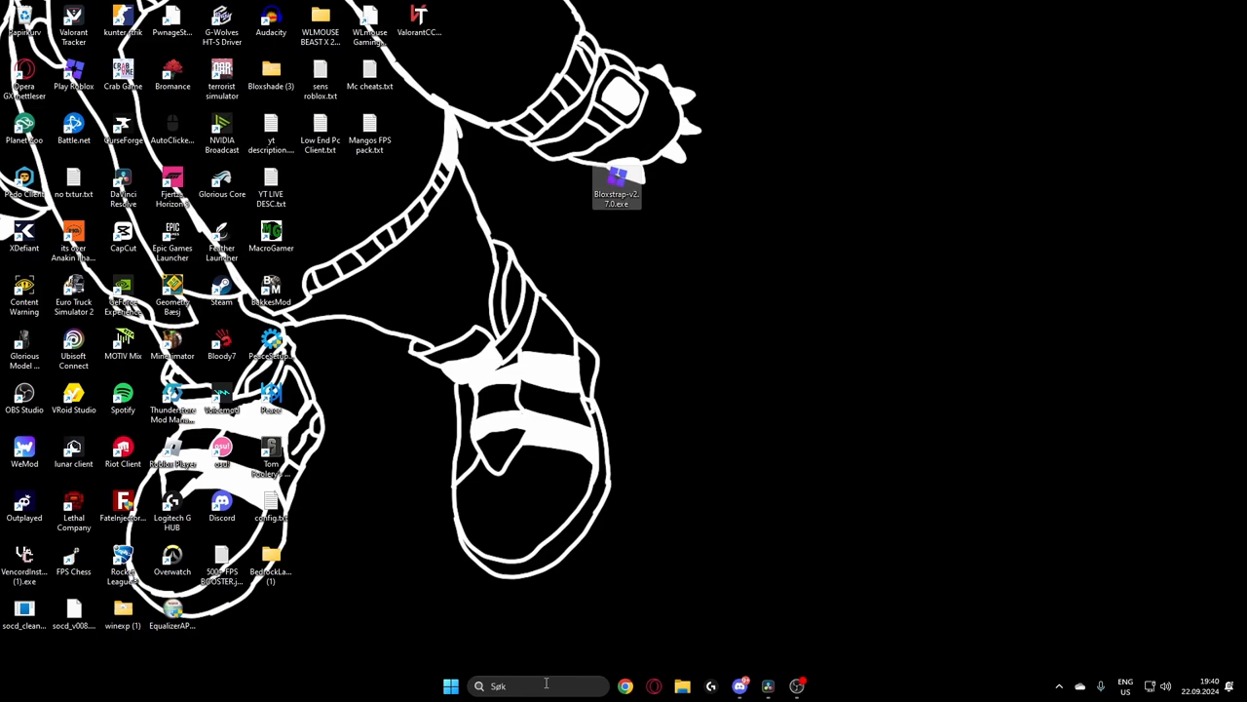
pyautogui.click(450, 686)
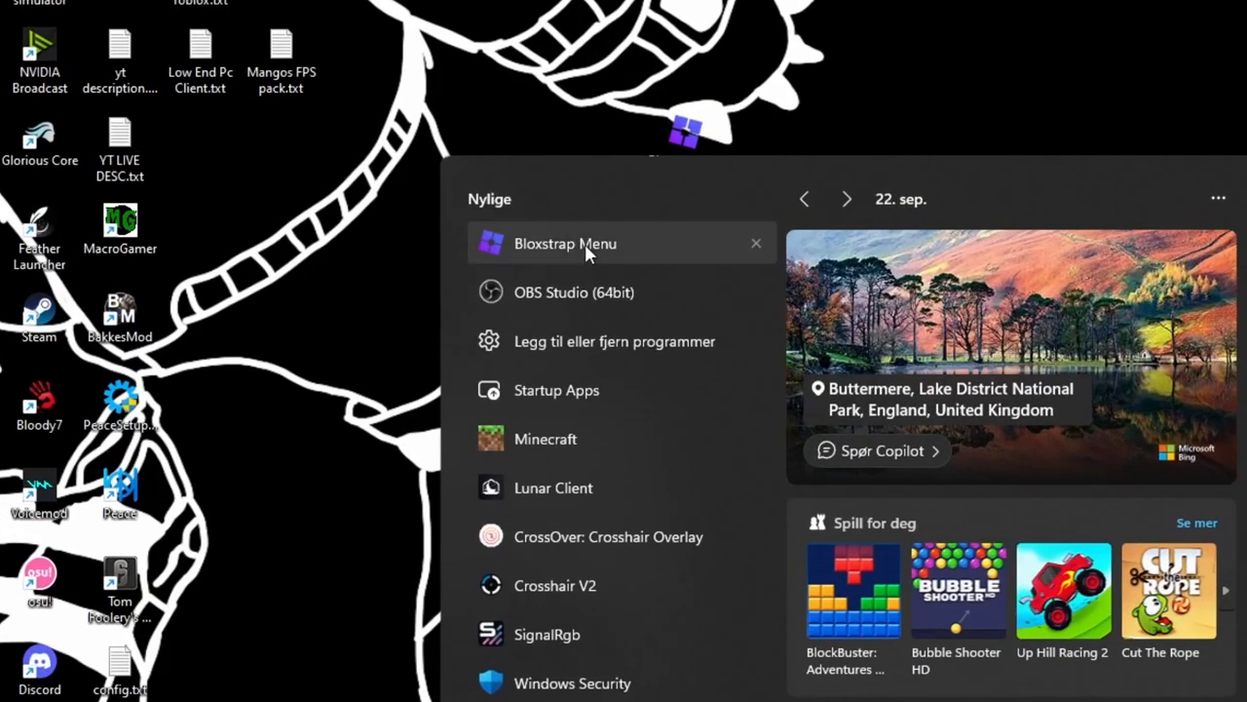
# - Reopen Bloxstrap Menu, review Fast Flags, then enable Force Roblox reinstallation under Behaviour
pyautogui.click(565, 244)
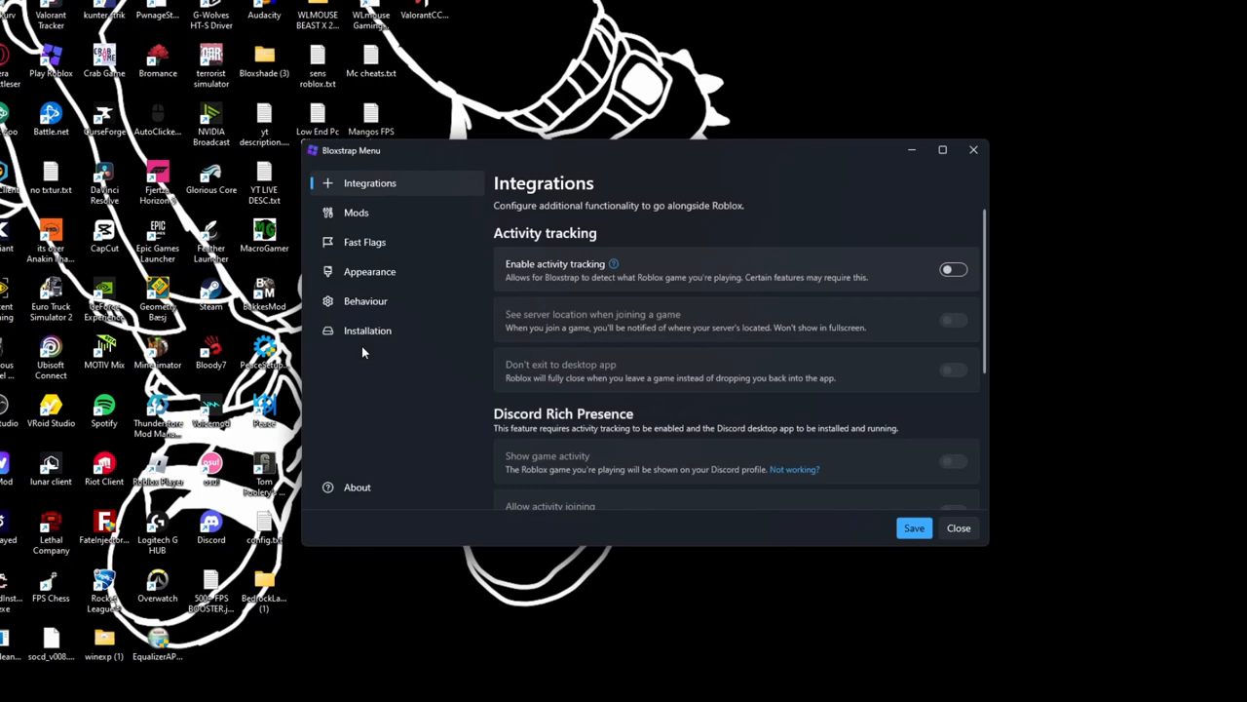
pyautogui.click(365, 241)
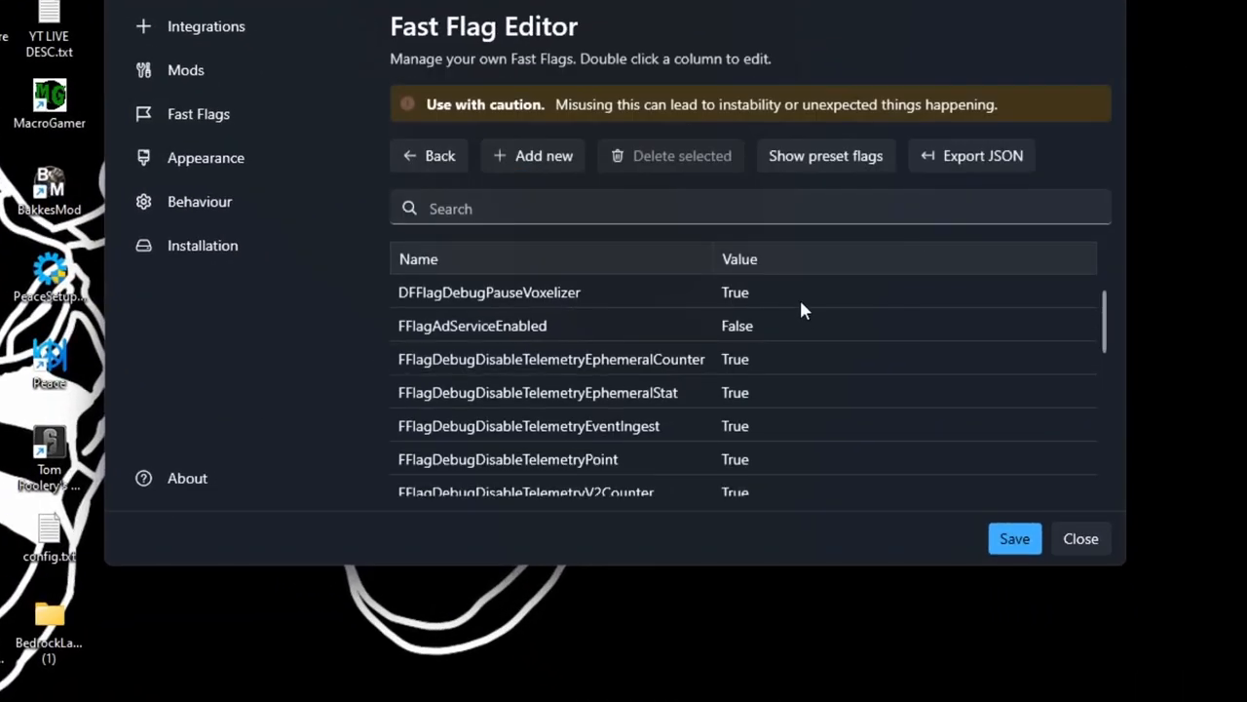
pyautogui.click(1014, 538)
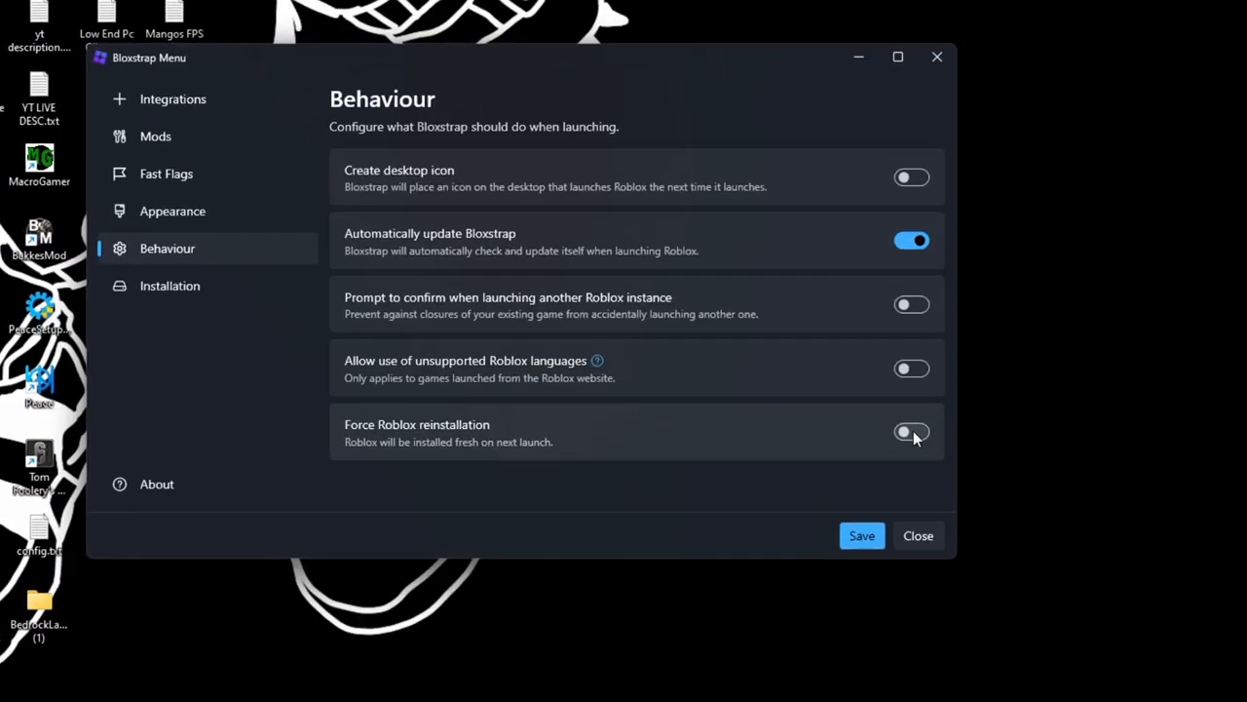
pyautogui.click(912, 432)
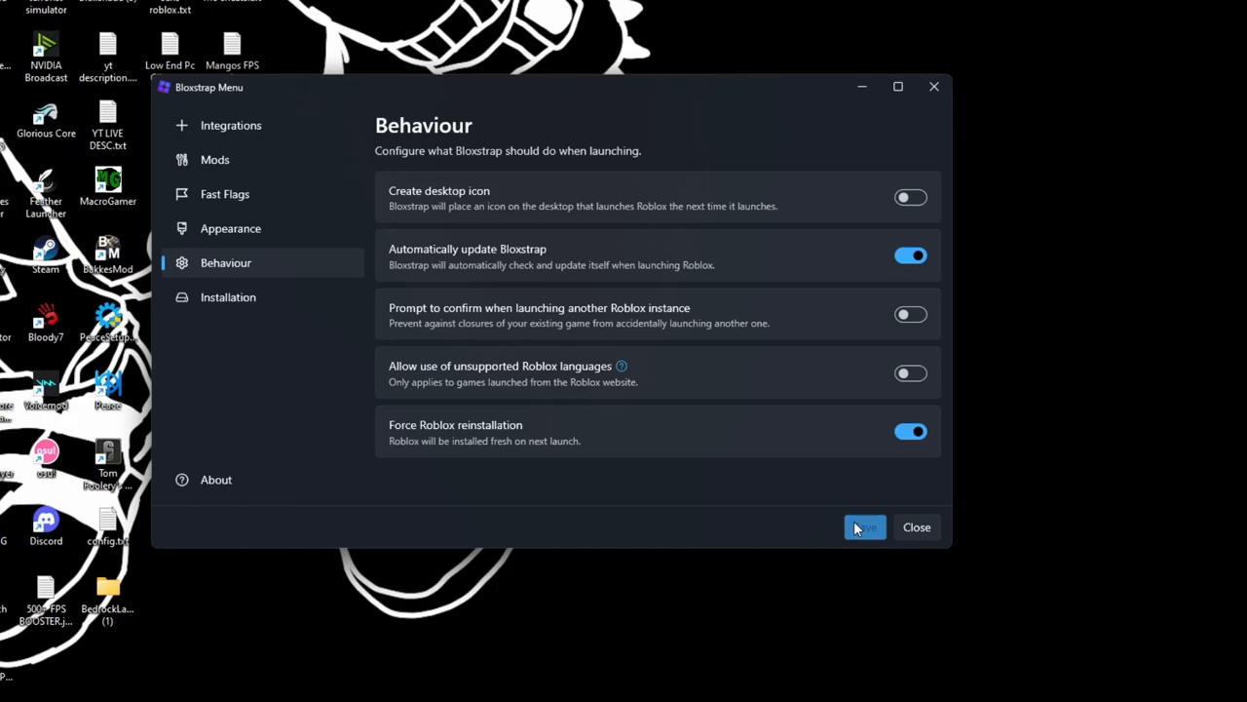